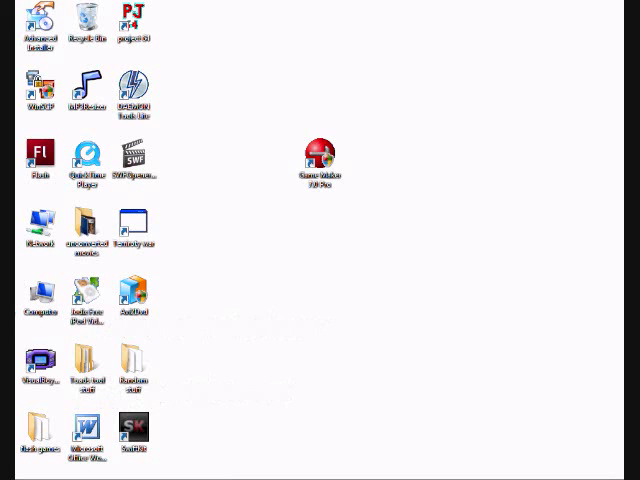
pyautogui.moveTo(358, 386)
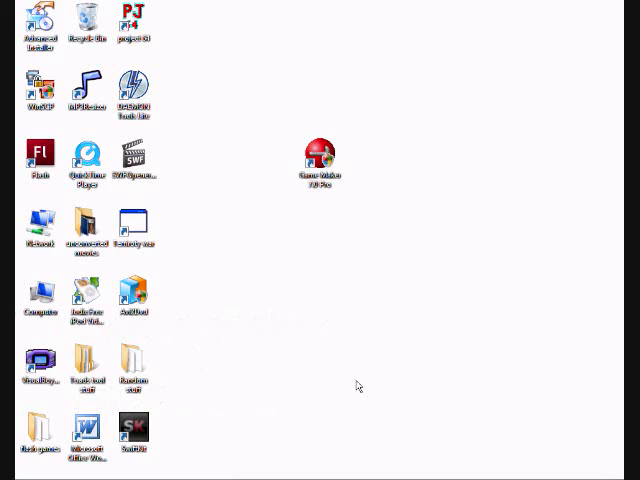
pyautogui.moveTo(400, 401)
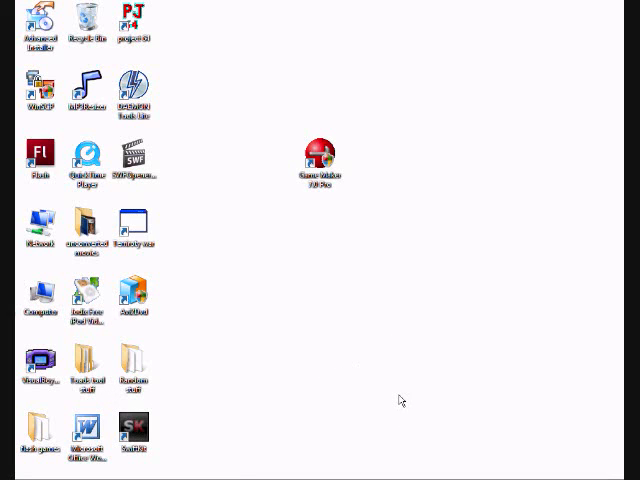
pyautogui.moveTo(390, 375)
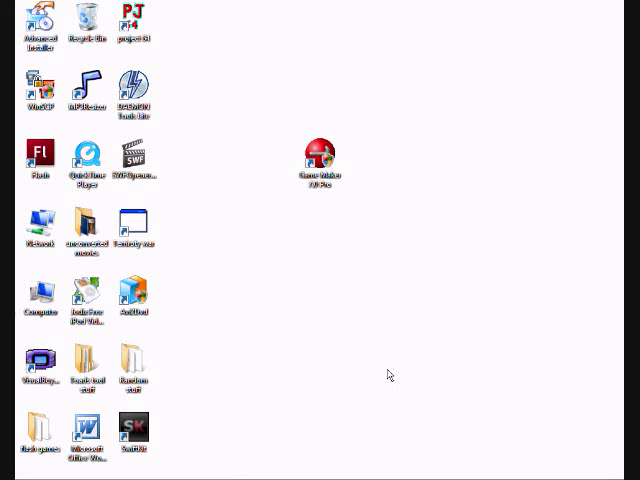
pyautogui.moveTo(342, 238)
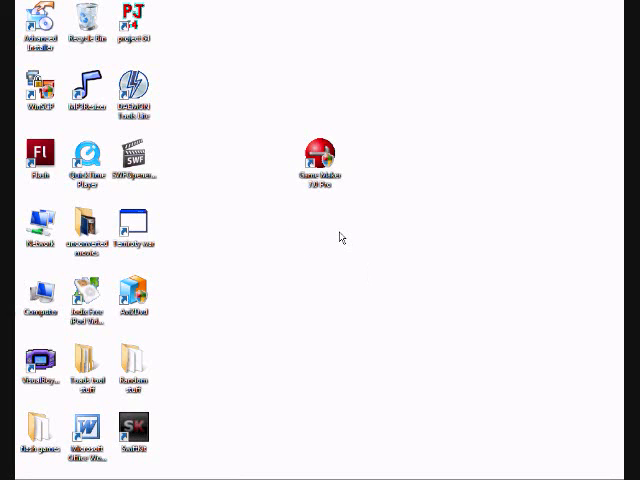
pyautogui.moveTo(377, 236)
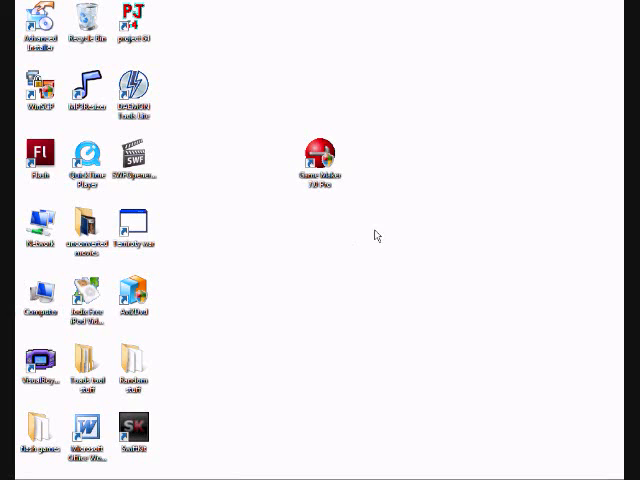
pyautogui.moveTo(311, 227)
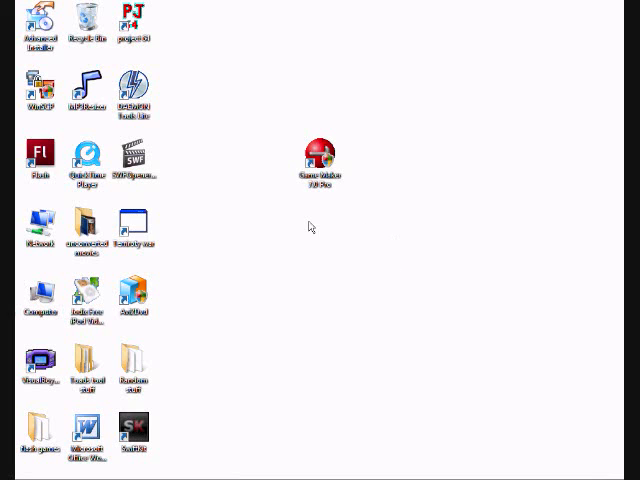
pyautogui.moveTo(361, 238)
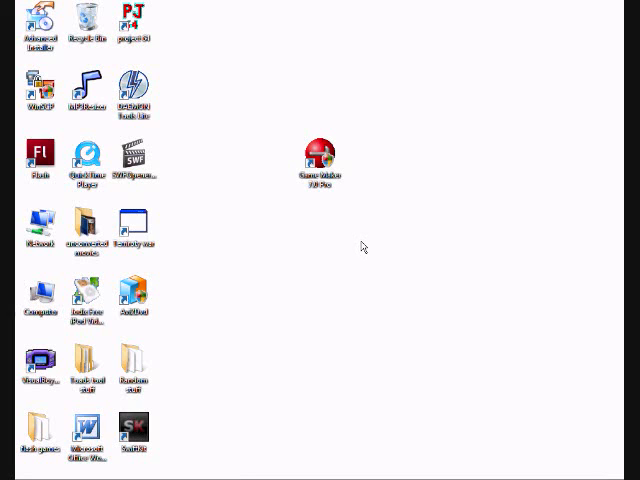
pyautogui.moveTo(365, 242)
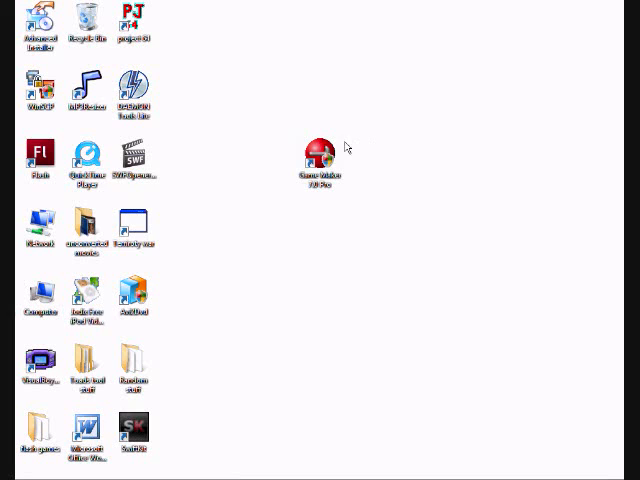
pyautogui.moveTo(427, 241)
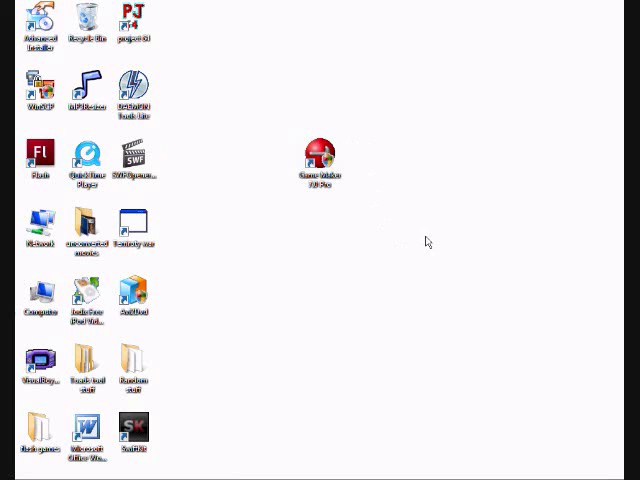
pyautogui.moveTo(320, 291)
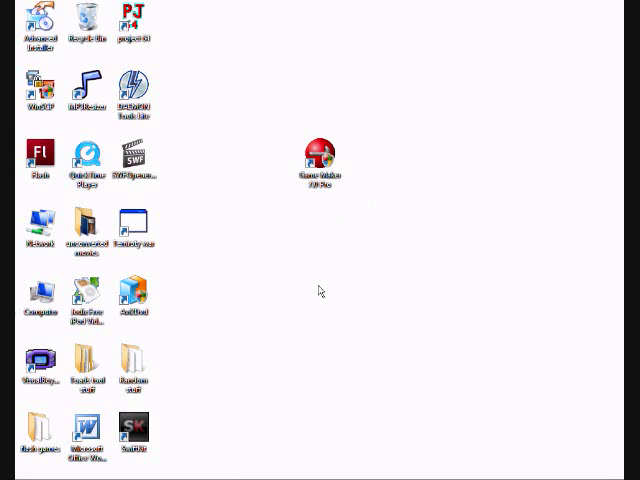
pyautogui.moveTo(162, 420)
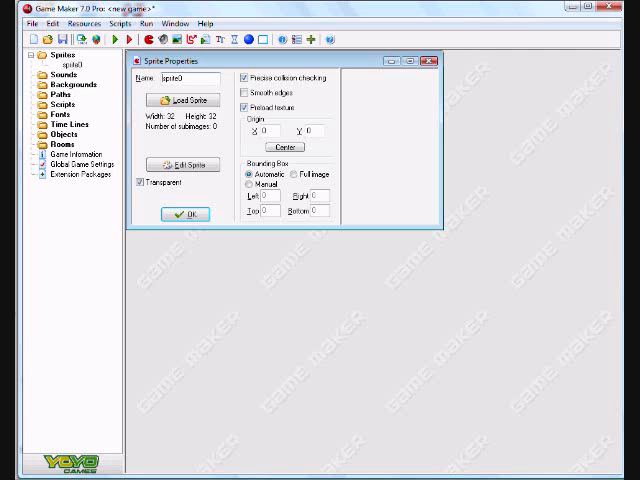
# - Close the Sprite Properties window and delete the empty sprite0 from the Sprites folder
pyautogui.click(184, 215)
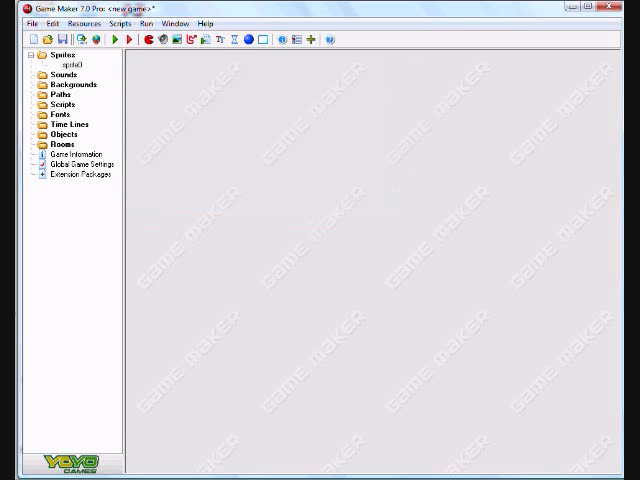
pyautogui.rightClick(64, 63)
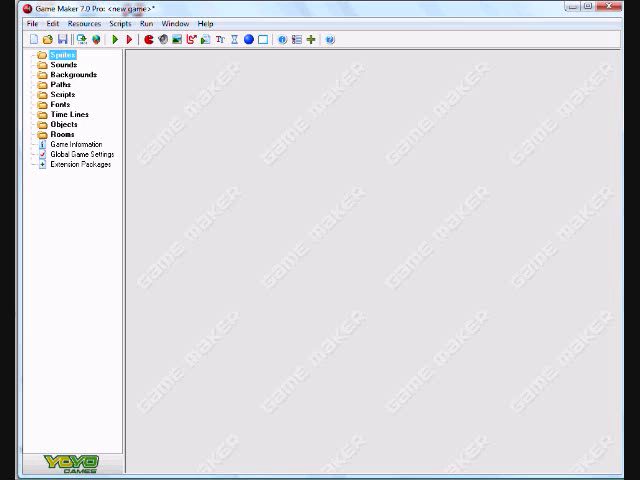
# - Create sprite1 from the Sprites folder and bring up its sprite editor with one blank 32×32 image
pyautogui.rightClick(62, 54)
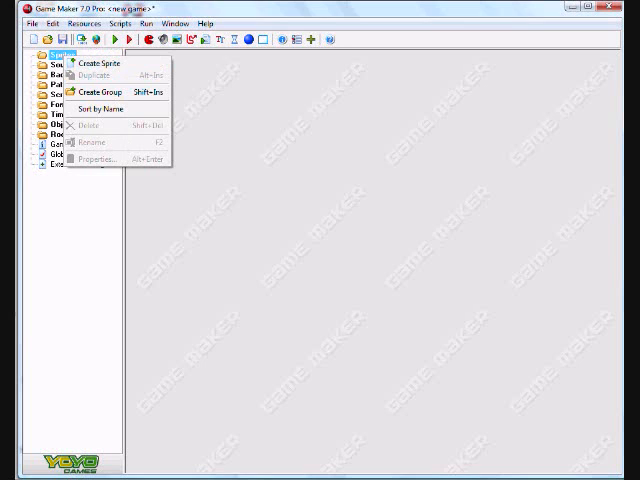
pyautogui.click(97, 63)
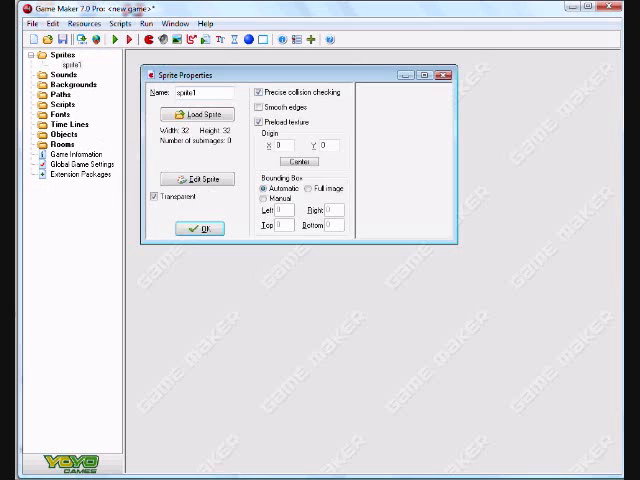
pyautogui.moveTo(197, 179)
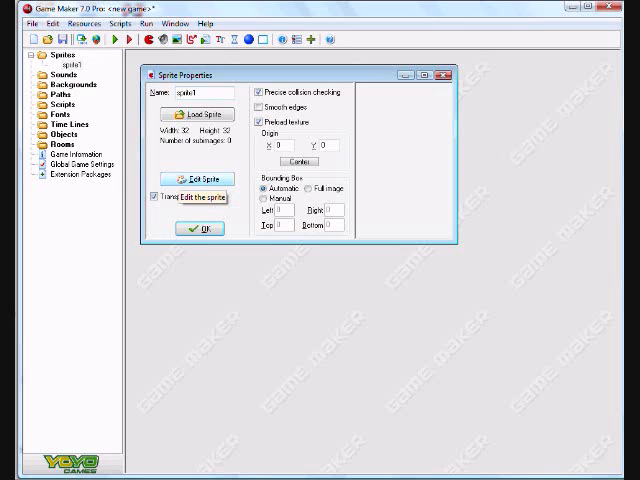
pyautogui.click(198, 172)
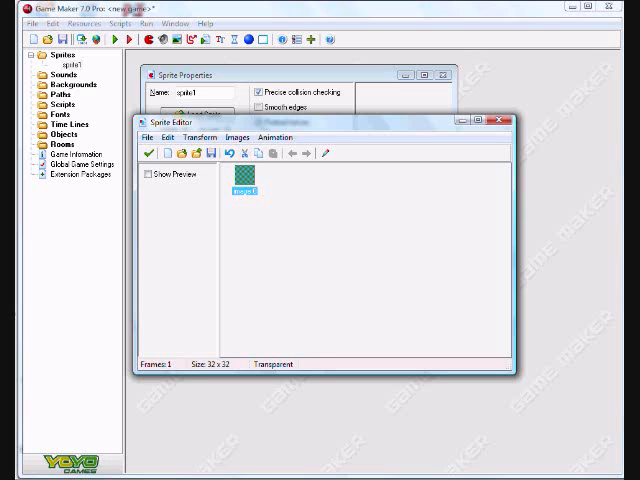
# - Paint sprite1's image1 green with a drawn shape and close the image and sprite editors
pyautogui.doubleClick(242, 184)
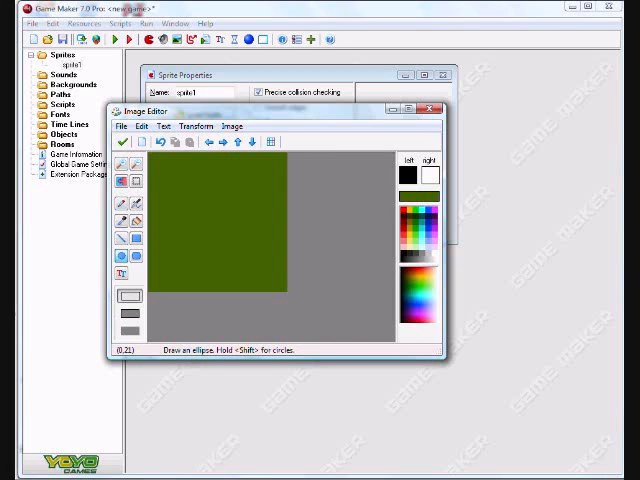
pyautogui.moveTo(168, 167); pyautogui.dragTo(188, 183)
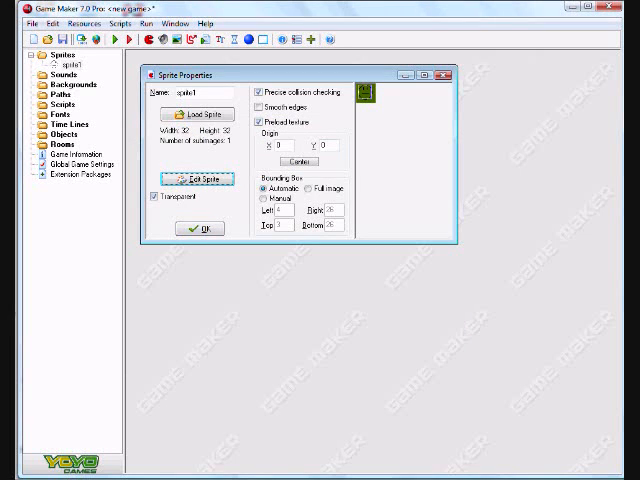
pyautogui.moveTo(297, 161)
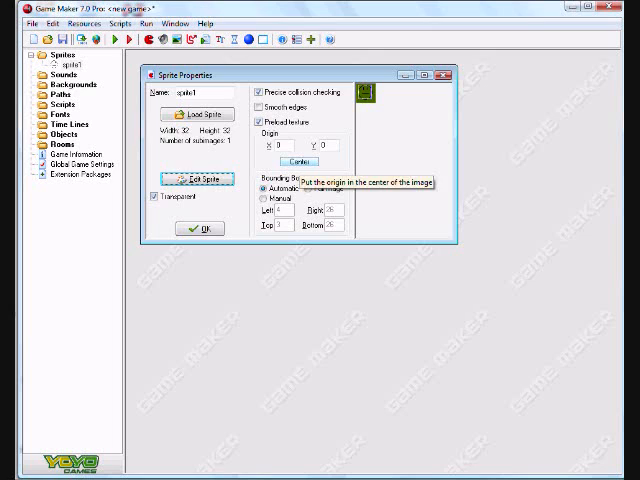
# - Center sprite1's origin at 16,16 and confirm its properties
pyautogui.click(297, 162)
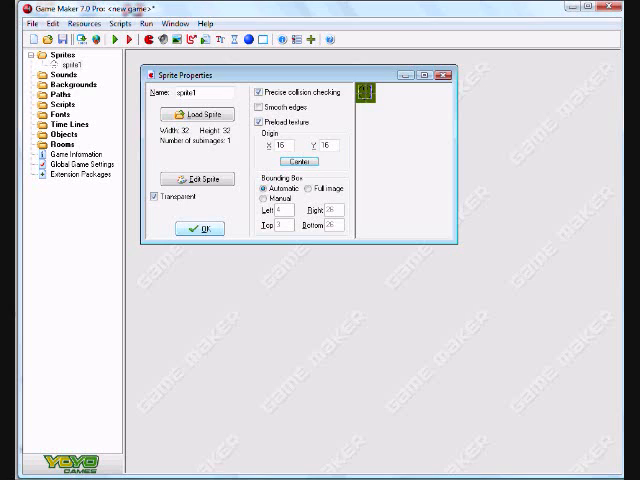
pyautogui.click(198, 228)
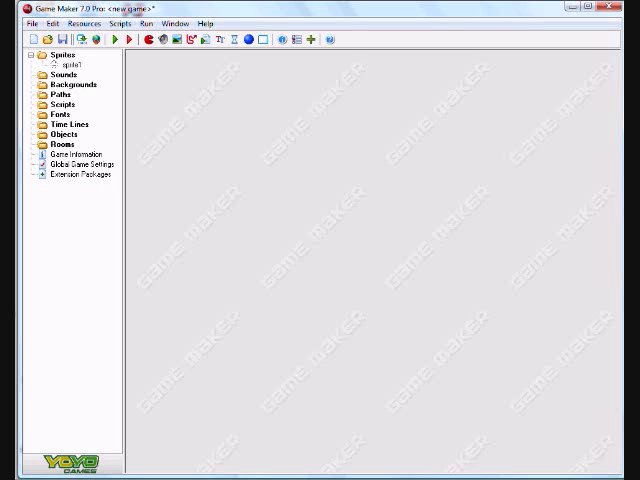
# - Create object0 and assign it the sprite1 image
pyautogui.doubleClick(64, 134)
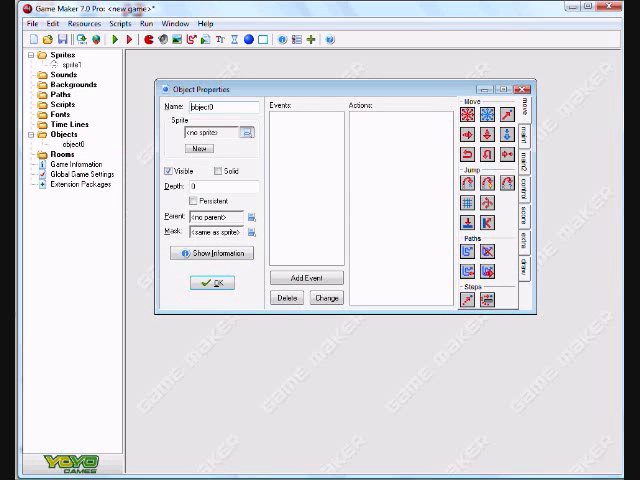
pyautogui.click(247, 132)
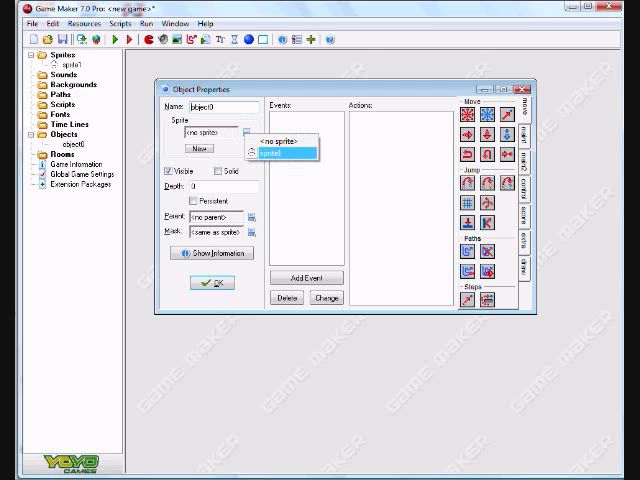
pyautogui.click(283, 153)
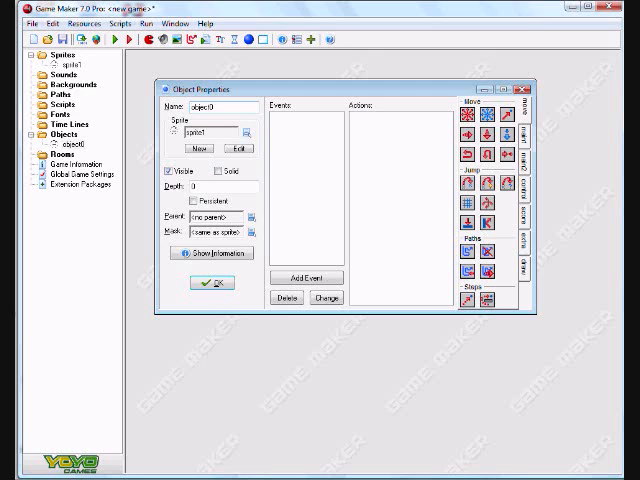
# - Add a Keyboard <Left> event to object0
pyautogui.click(303, 277)
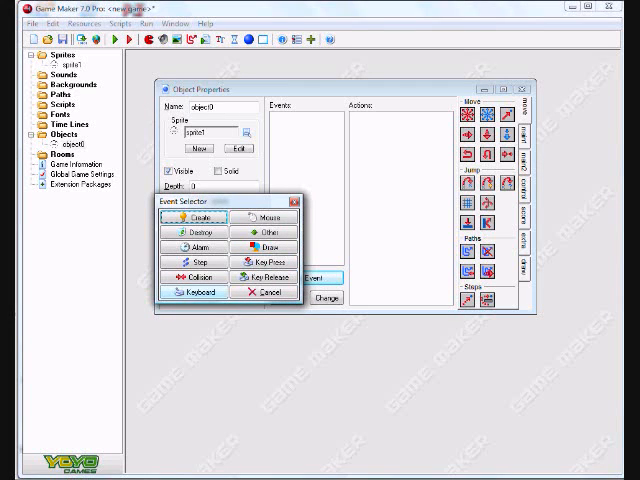
pyautogui.click(180, 293)
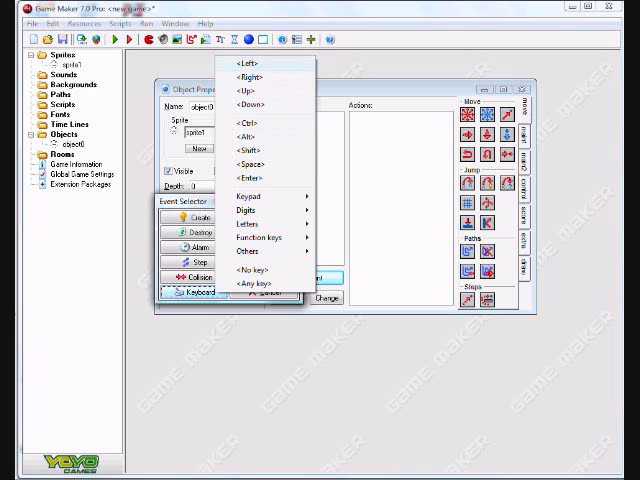
pyautogui.click(240, 75)
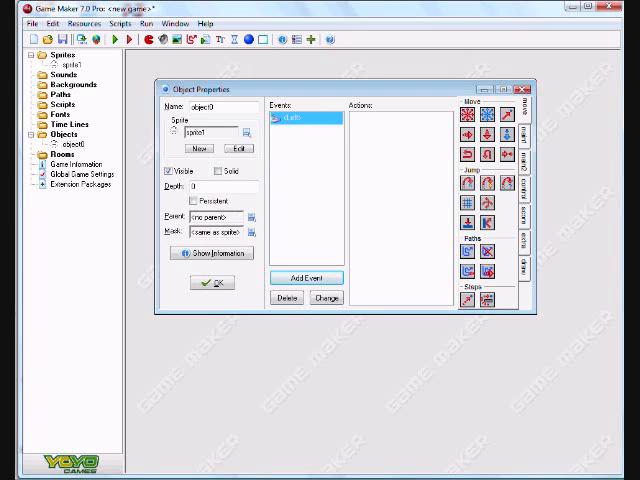
pyautogui.moveTo(215, 171)
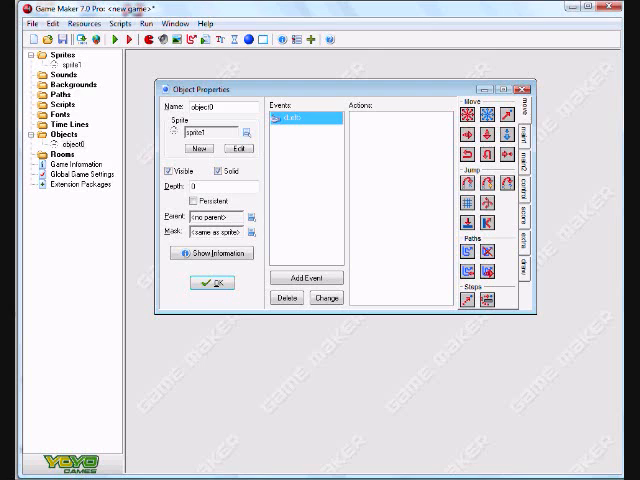
pyautogui.moveTo(487, 218)
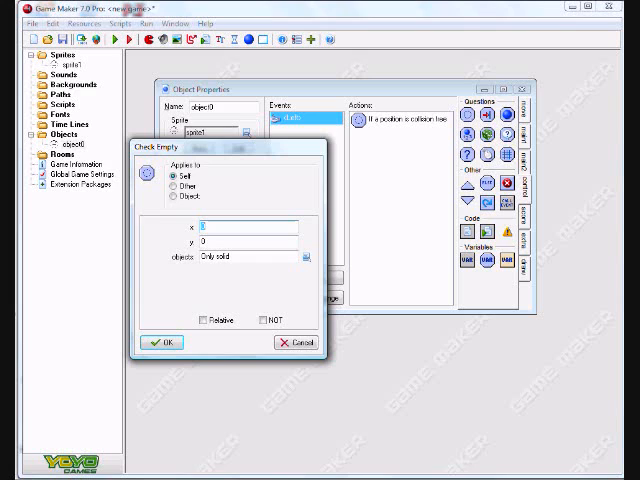
# - Give the Left event a Check Empty action testing x -5 for collisions
pyautogui.write('1')
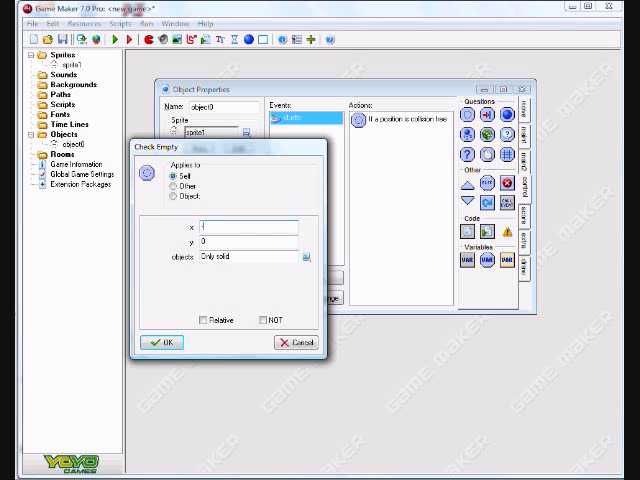
pyautogui.write('5')
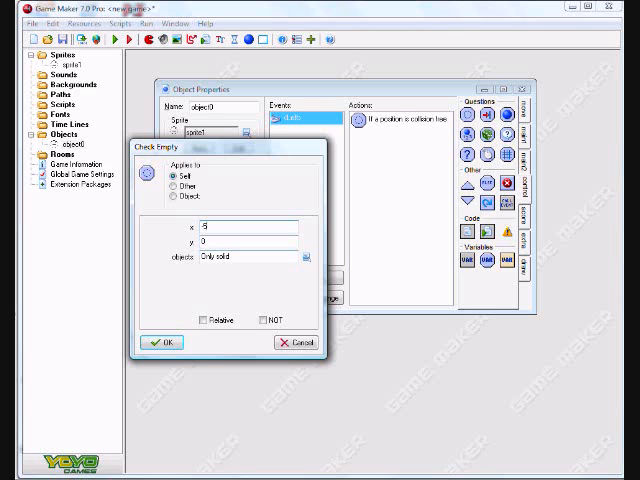
pyautogui.click(205, 320)
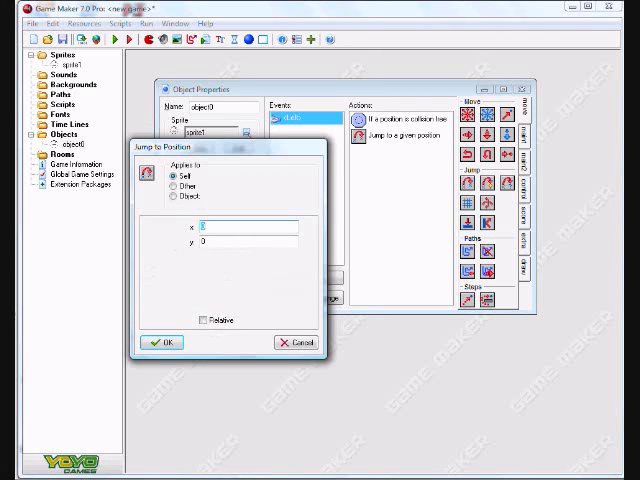
# - Add a relative Jump to Position action with x -5 to the Left event
pyautogui.write('5')
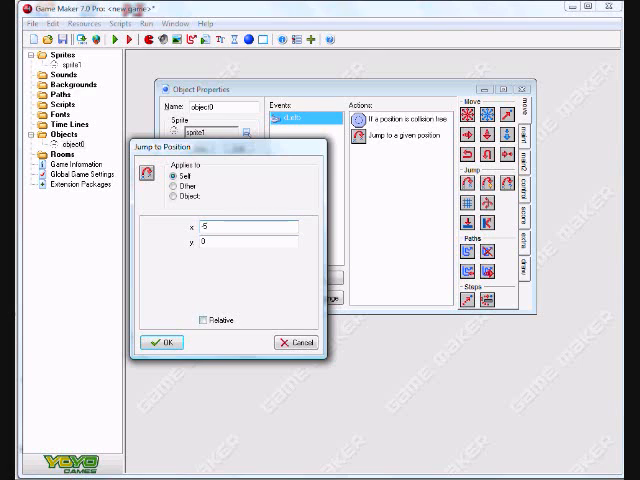
pyautogui.click(209, 320)
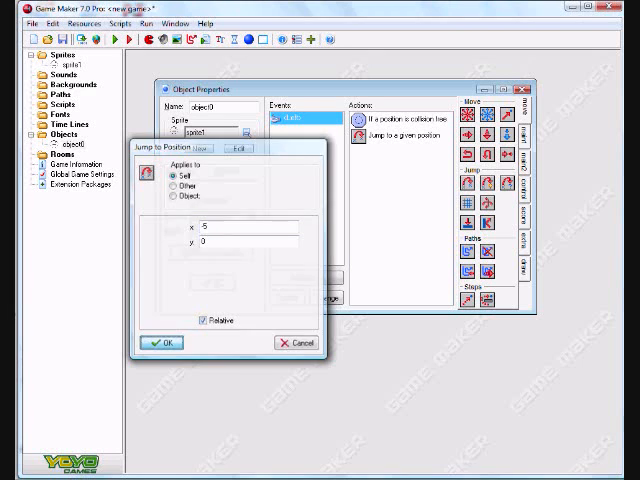
pyautogui.click(162, 342)
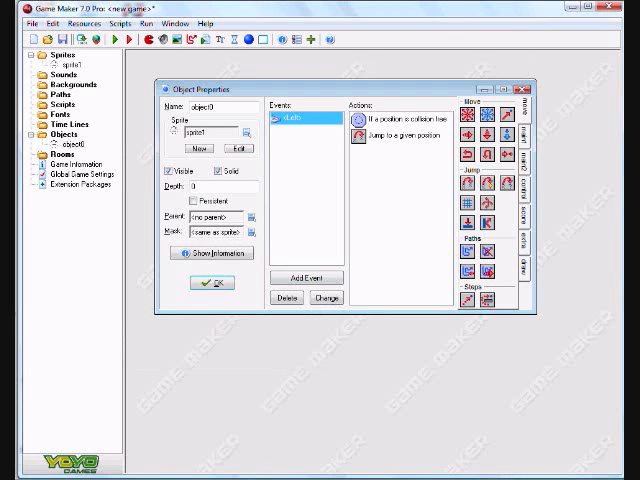
# - Add a Right key event with a Check Empty and Jump to Position, both using x 5
pyautogui.click(311, 277)
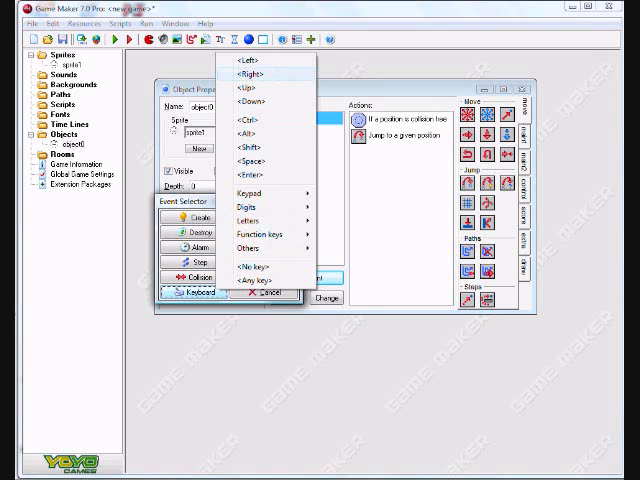
pyautogui.click(247, 73)
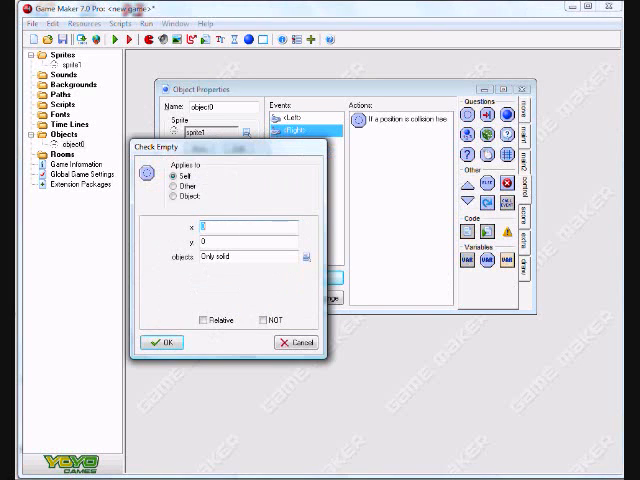
pyautogui.write('5')
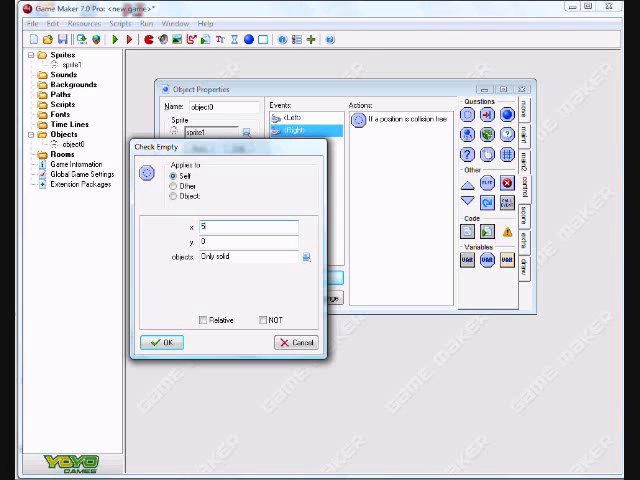
pyautogui.click(206, 320)
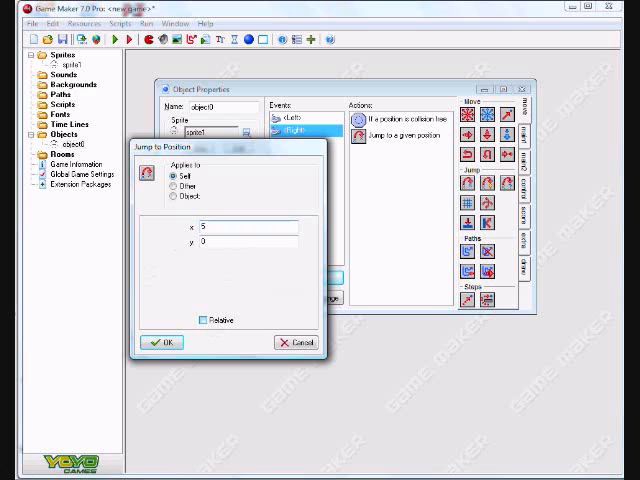
pyautogui.click(163, 342)
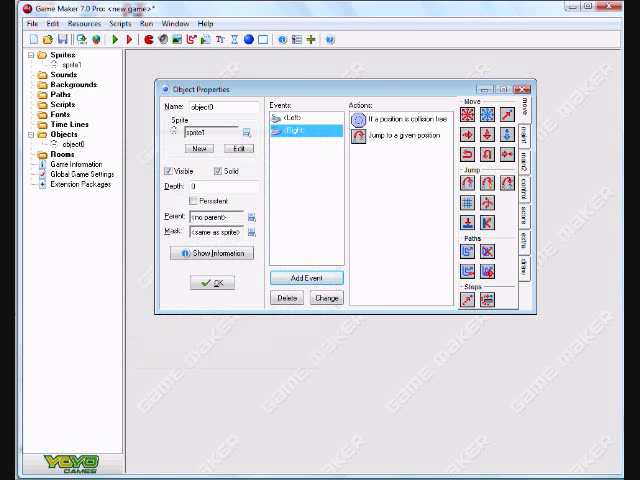
# - Add an Up key event with a relative Check Empty action using y -5
pyautogui.click(304, 277)
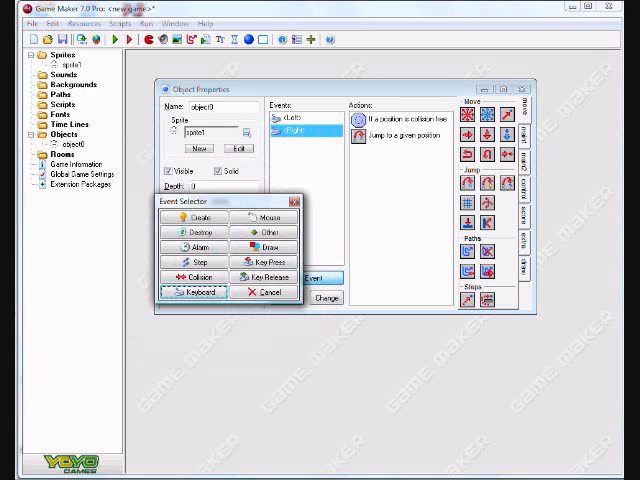
pyautogui.click(191, 291)
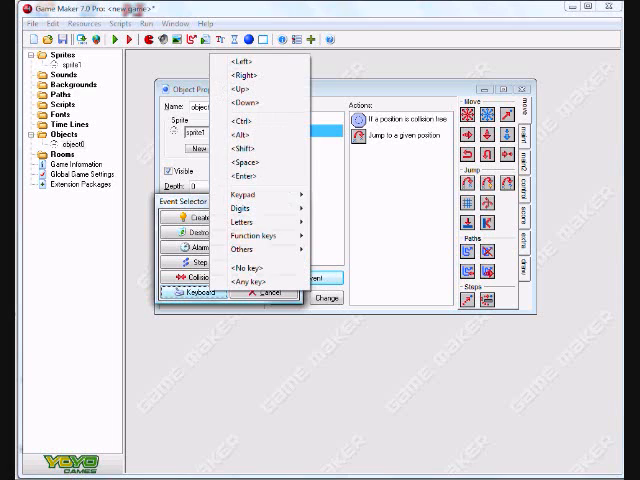
pyautogui.click(235, 90)
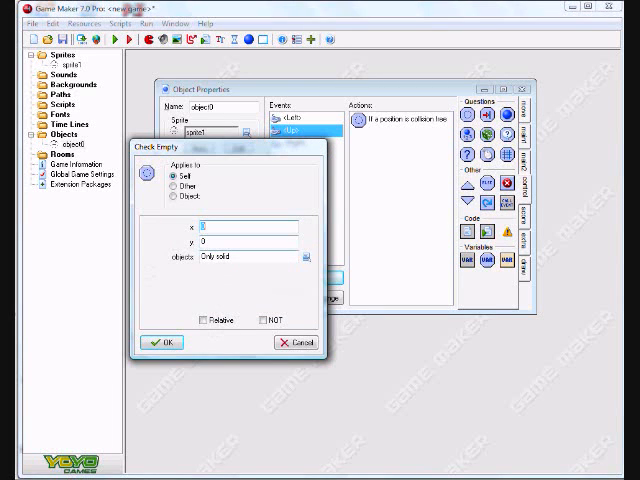
pyautogui.click(240, 244)
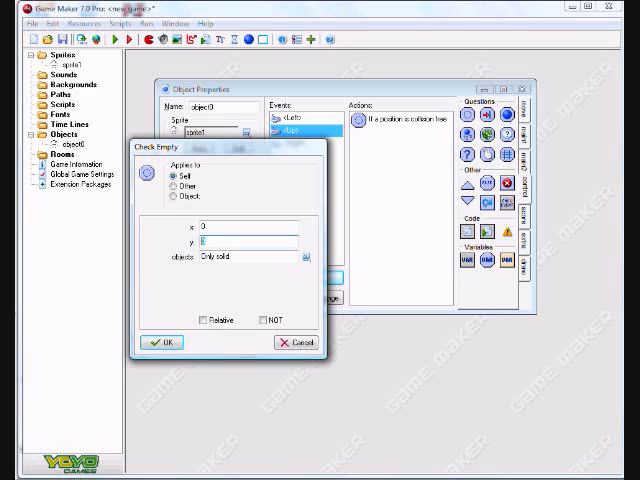
pyautogui.write('-5')
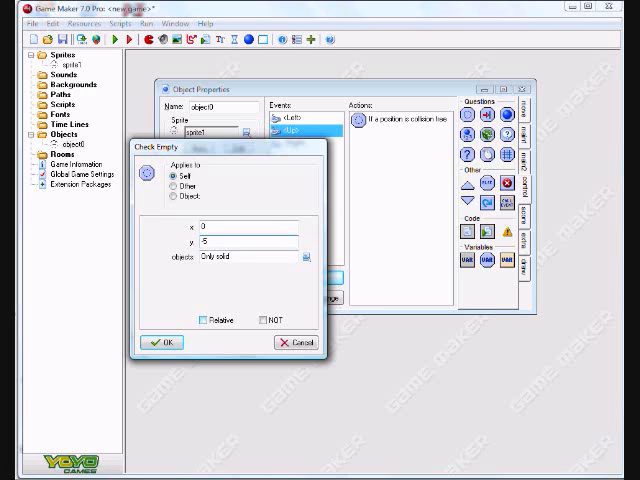
pyautogui.moveTo(205, 320)
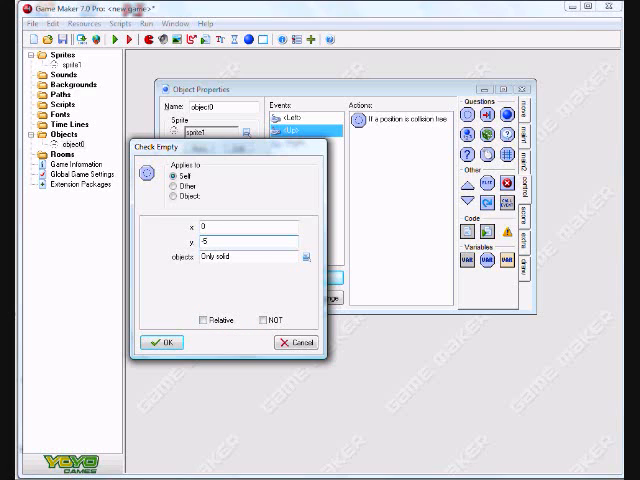
pyautogui.moveTo(209, 320)
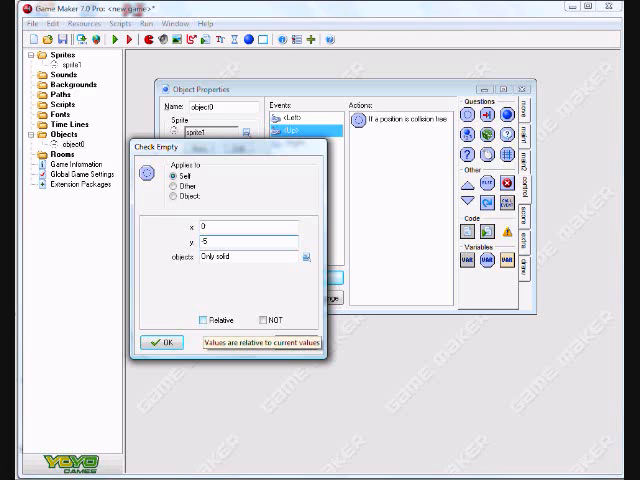
pyautogui.click(206, 320)
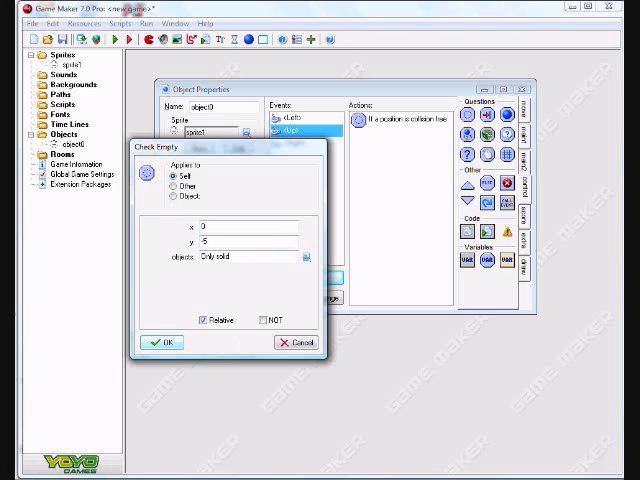
pyautogui.click(161, 342)
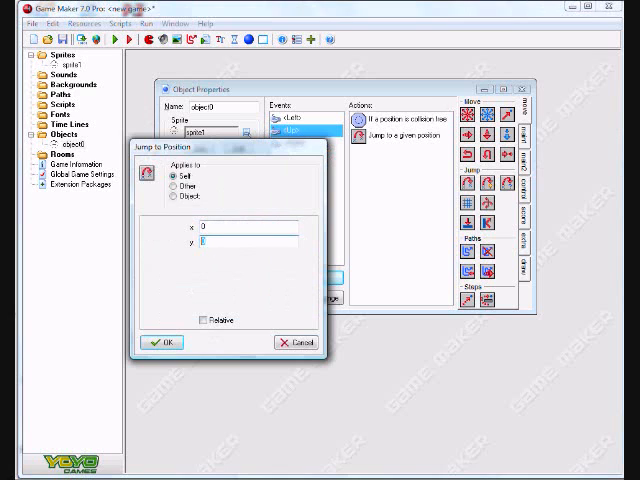
# - Add a relative Jump to Position action with y -5 to the Up event
pyautogui.write('5')
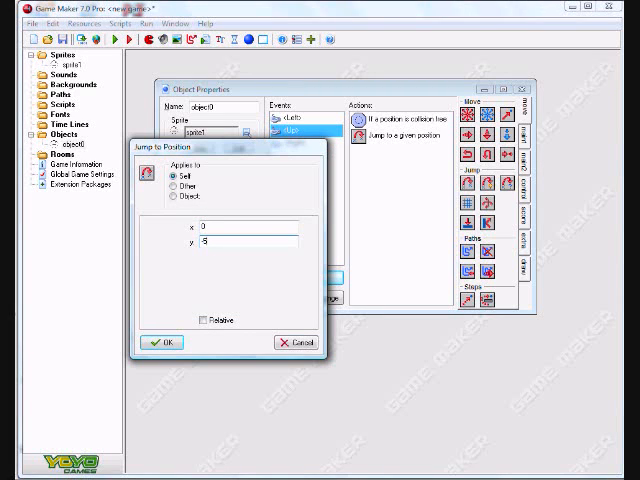
pyautogui.click(210, 320)
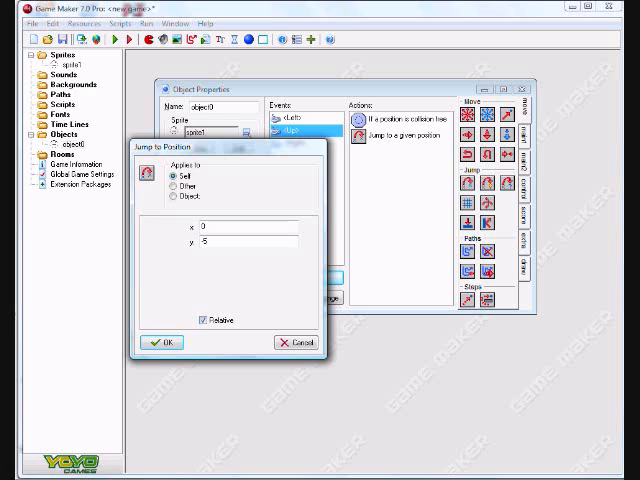
pyautogui.click(163, 342)
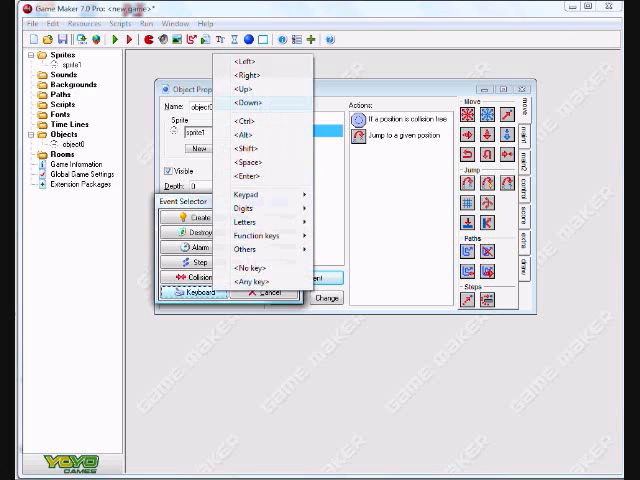
# - Add a Down key event with a relative Check Empty and Jump to Position, both y 5
pyautogui.click(245, 103)
pyautogui.write('5')
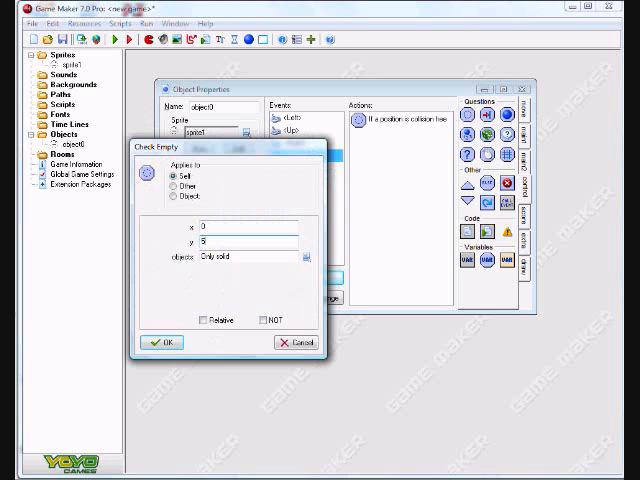
pyautogui.click(207, 320)
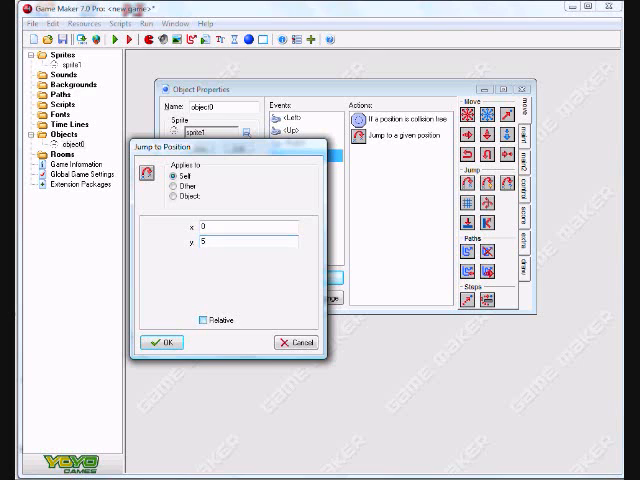
pyautogui.click(163, 342)
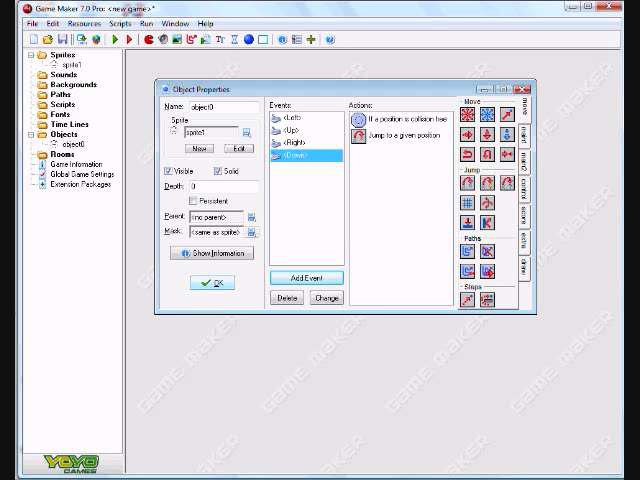
# - Save object0, then create sprite2 with Transparent turned off
pyautogui.click(207, 282)
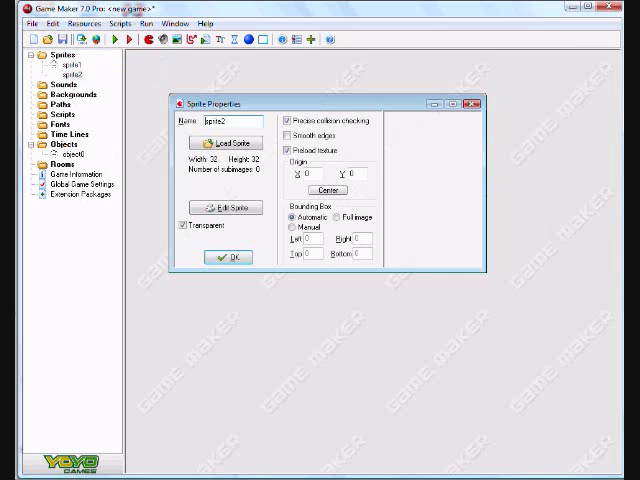
pyautogui.click(178, 228)
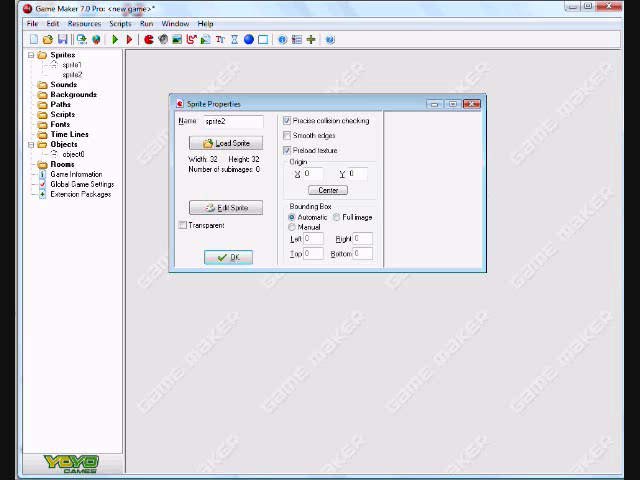
pyautogui.click(227, 257)
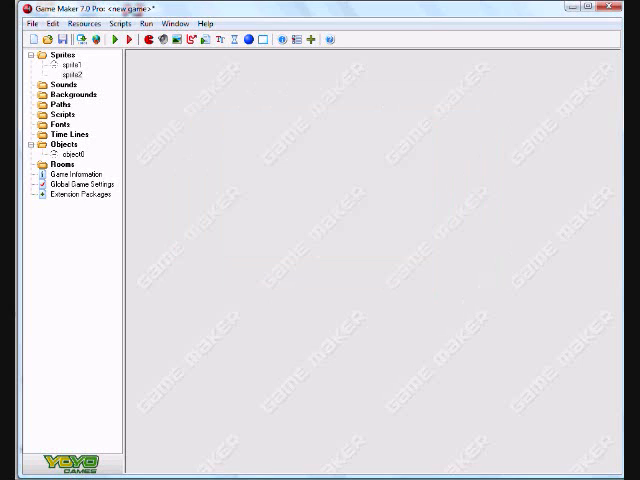
pyautogui.doubleClick(66, 73)
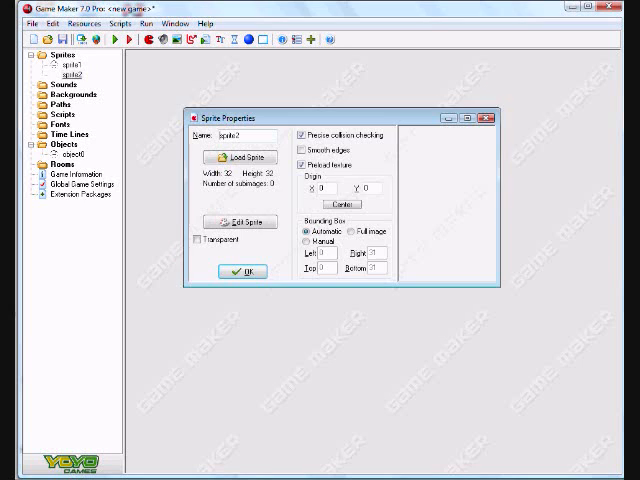
# - Paint sprite2's image dark green, center its origin at 16,16 and save it
pyautogui.click(241, 222)
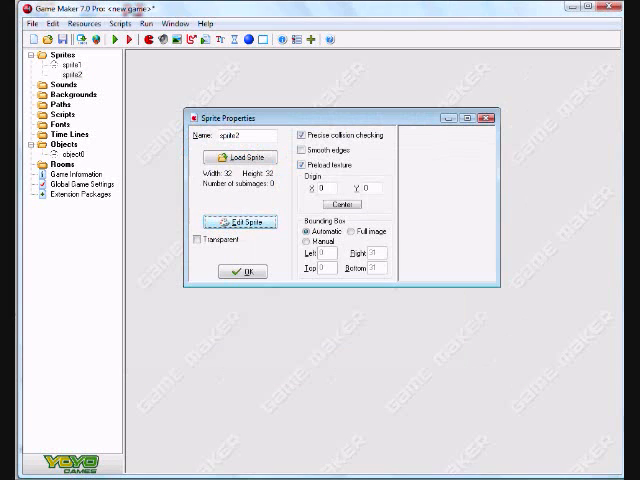
pyautogui.click(240, 222)
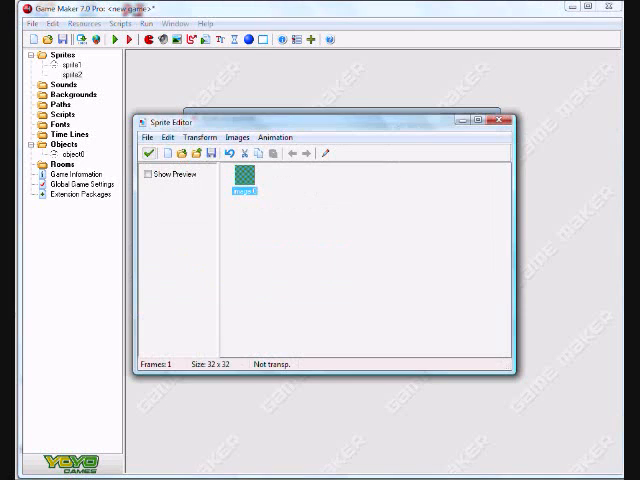
pyautogui.doubleClick(242, 188)
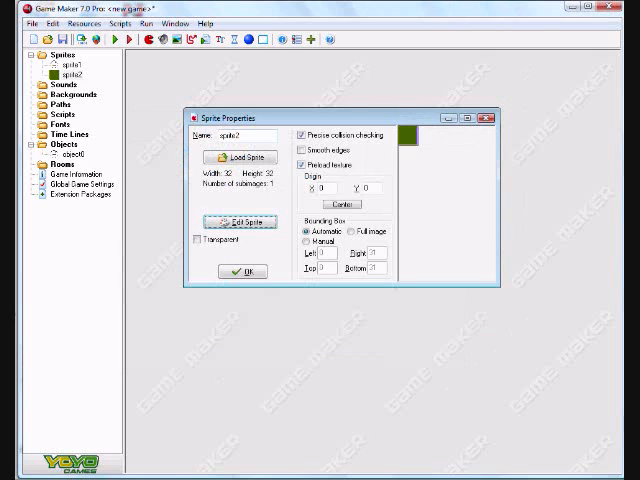
pyautogui.click(341, 204)
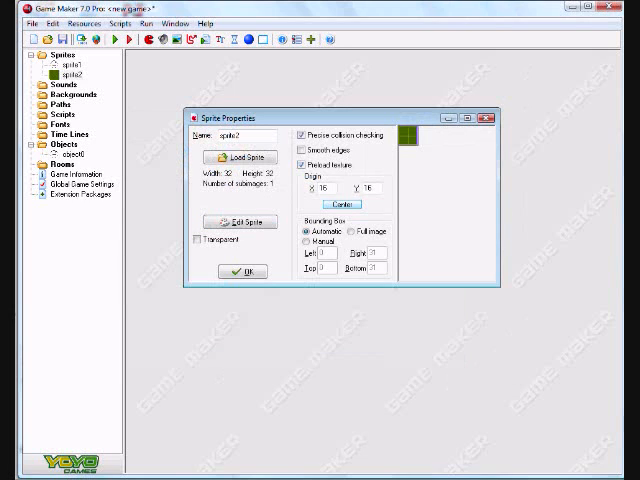
pyautogui.click(242, 271)
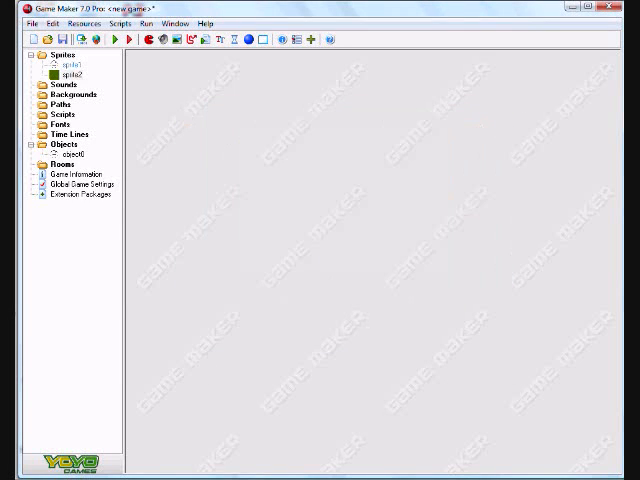
# - Create object1 with the green sprite2, mark it Solid and confirm its properties
pyautogui.rightClick(66, 145)
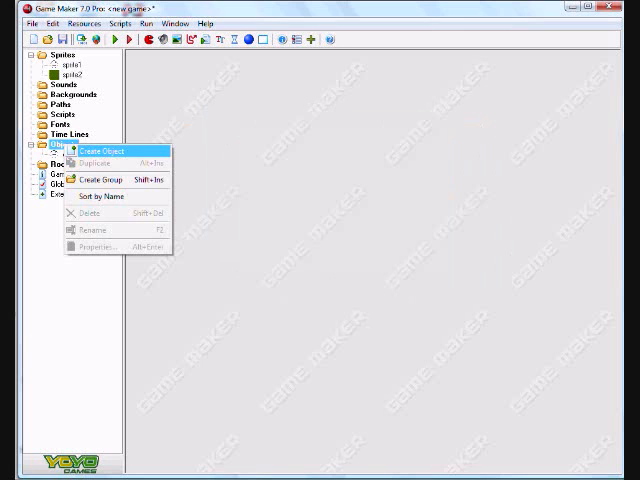
pyautogui.click(102, 151)
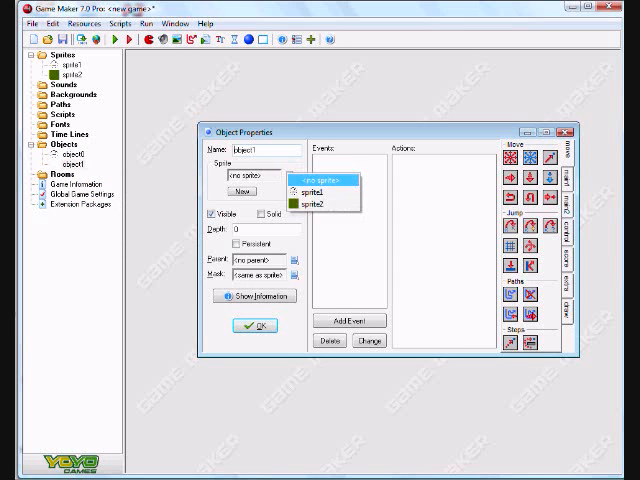
pyautogui.click(297, 198)
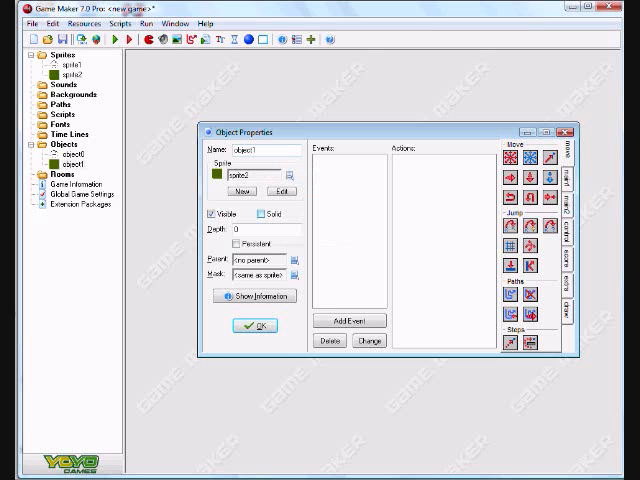
pyautogui.click(258, 214)
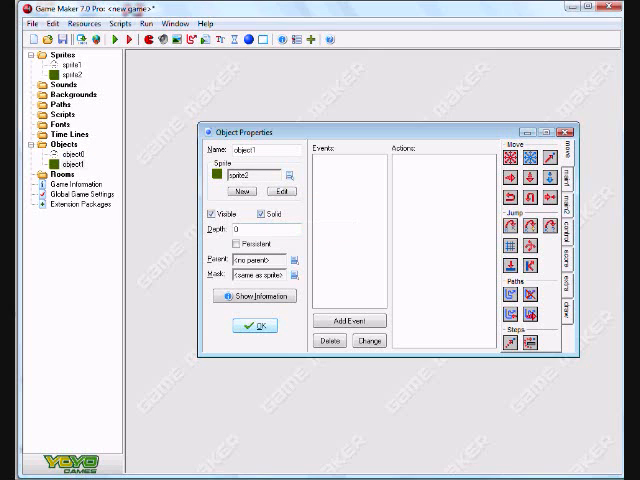
pyautogui.click(254, 326)
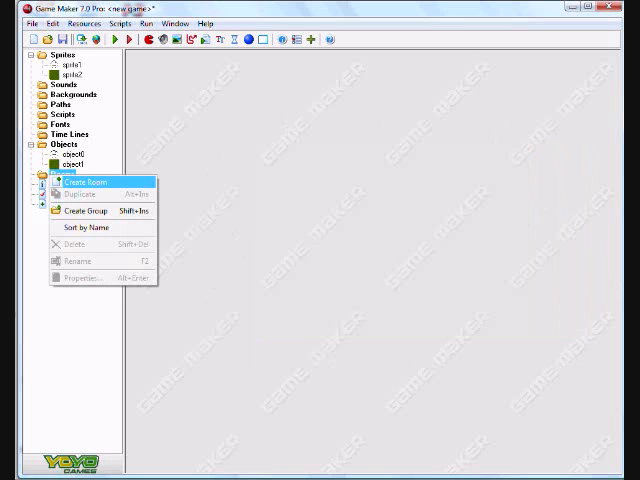
# - Create room0 and place object1 wall blocks to form a vertical column
pyautogui.click(73, 180)
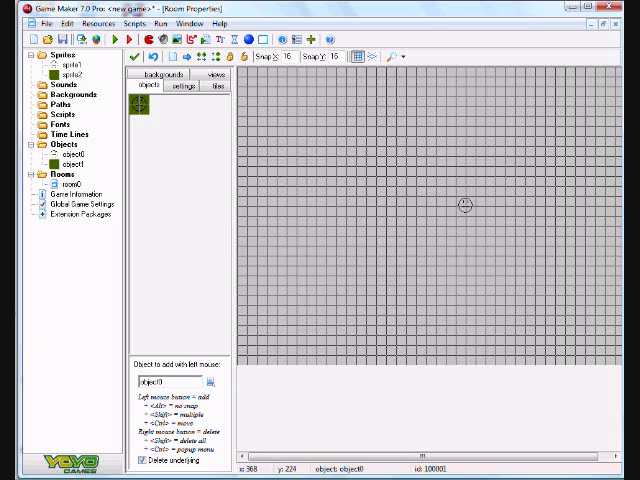
pyautogui.click(209, 381)
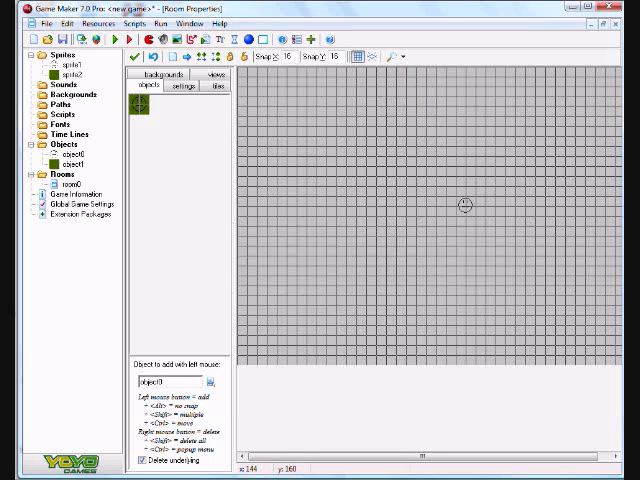
pyautogui.click(213, 385)
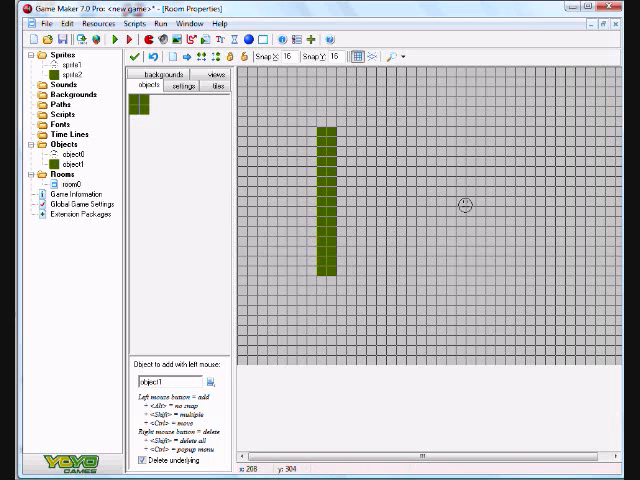
pyautogui.click(533, 130)
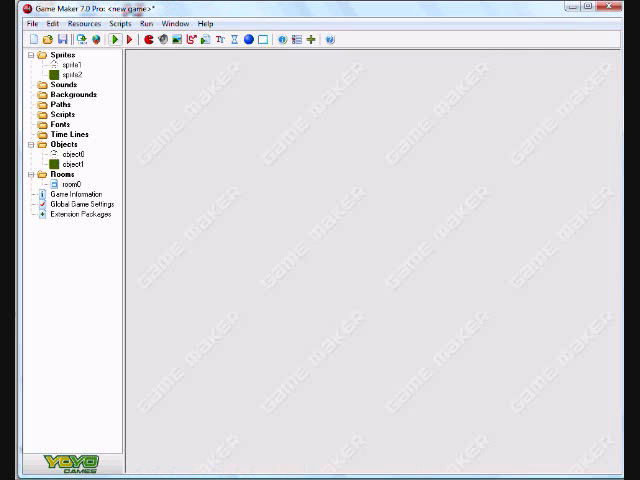
pyautogui.moveTo(118, 39)
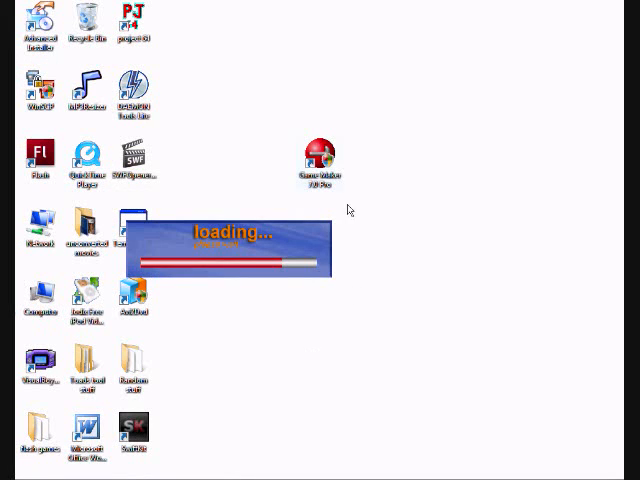
pyautogui.moveTo(310, 186)
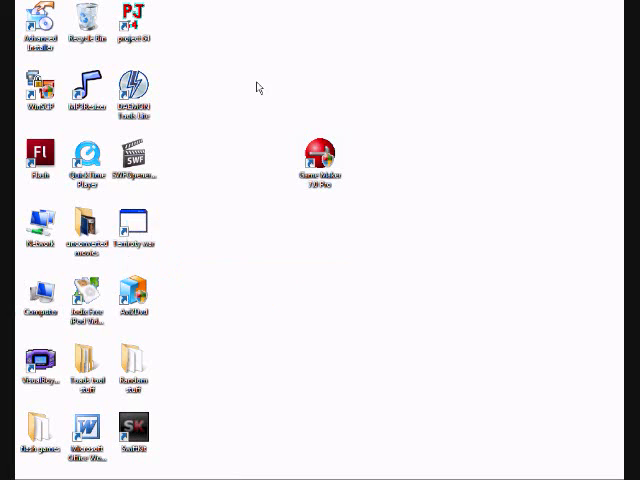
# - Launch the game so it runs with the smiley between the two green wall columns
pyautogui.doubleClick(320, 155)
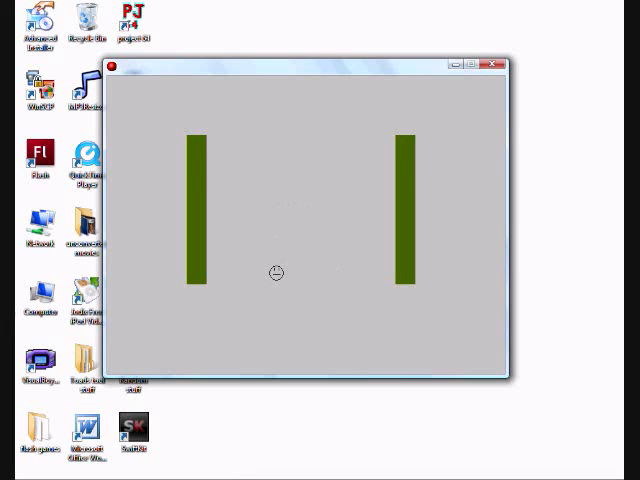
pyautogui.moveTo(217, 273)
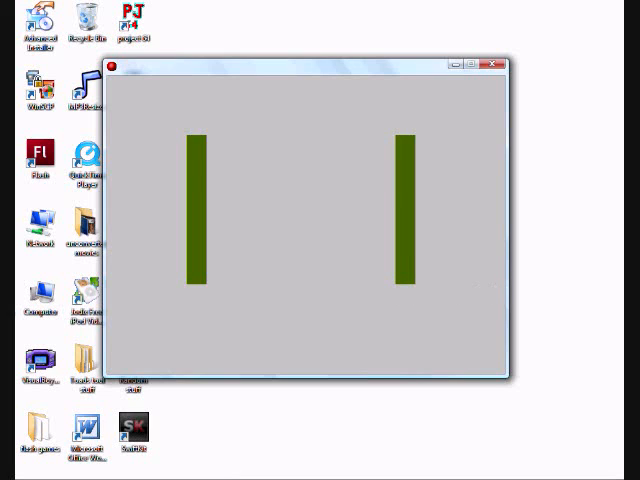
pyautogui.moveTo(500, 330)
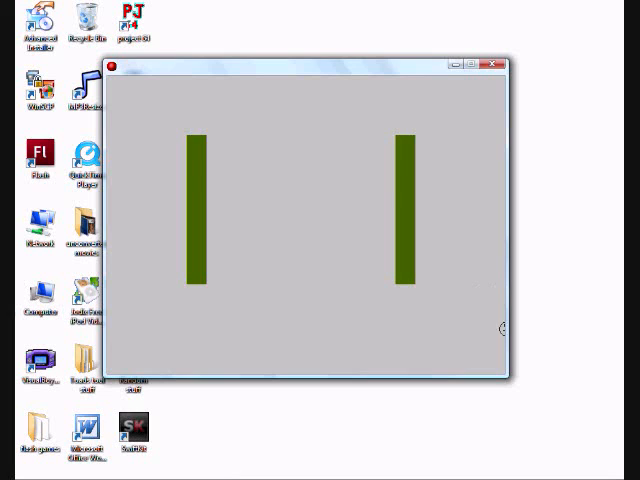